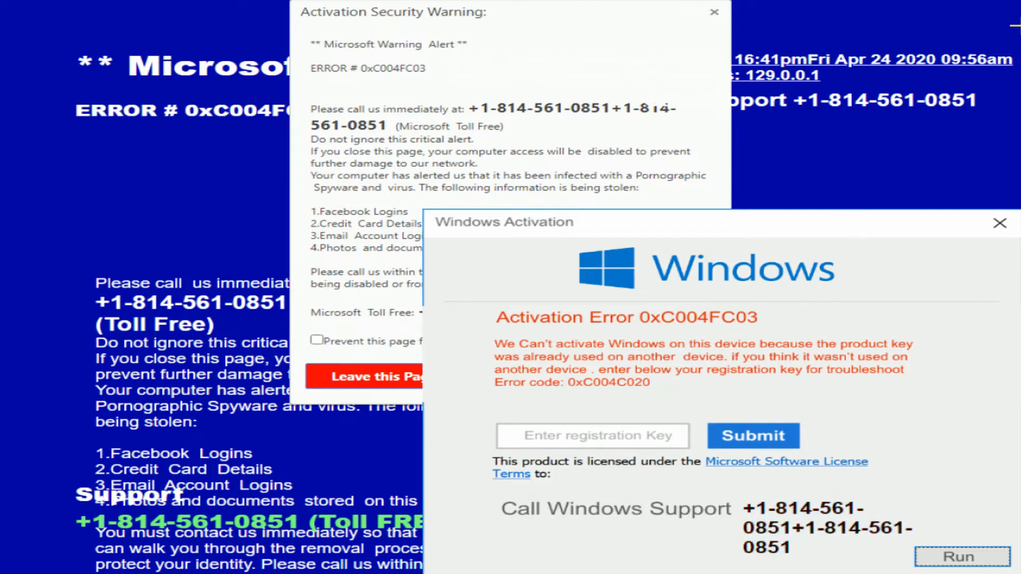
{"action": "mouse_move", "coordinate": [696, 87]}
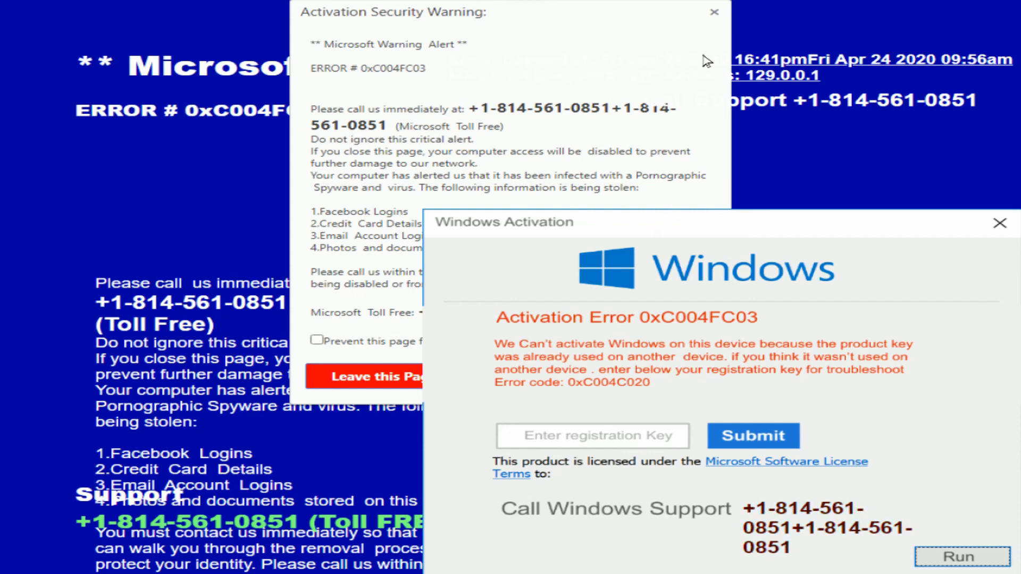
{"action": "mouse_move", "coordinate": [915, 41]}
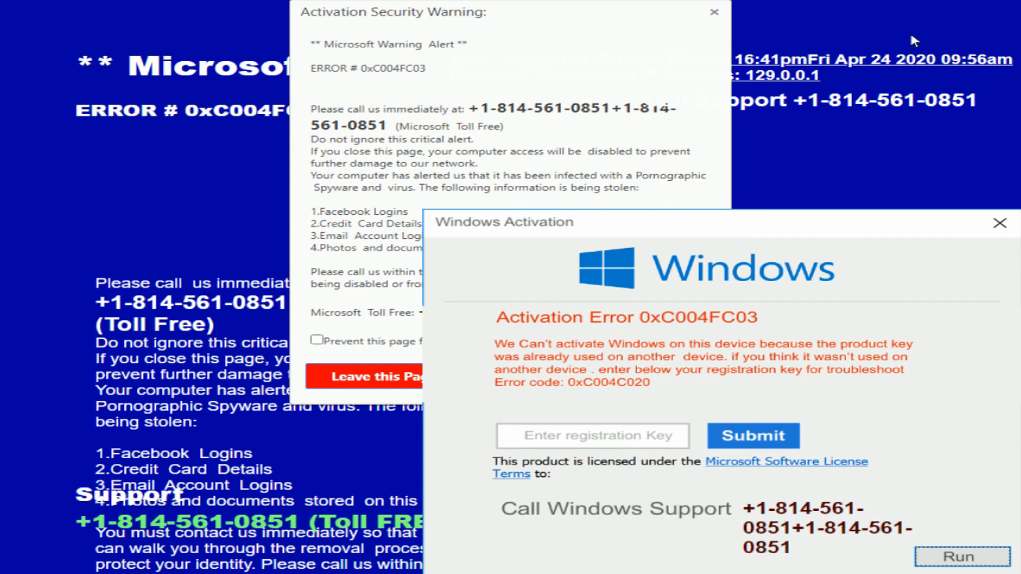